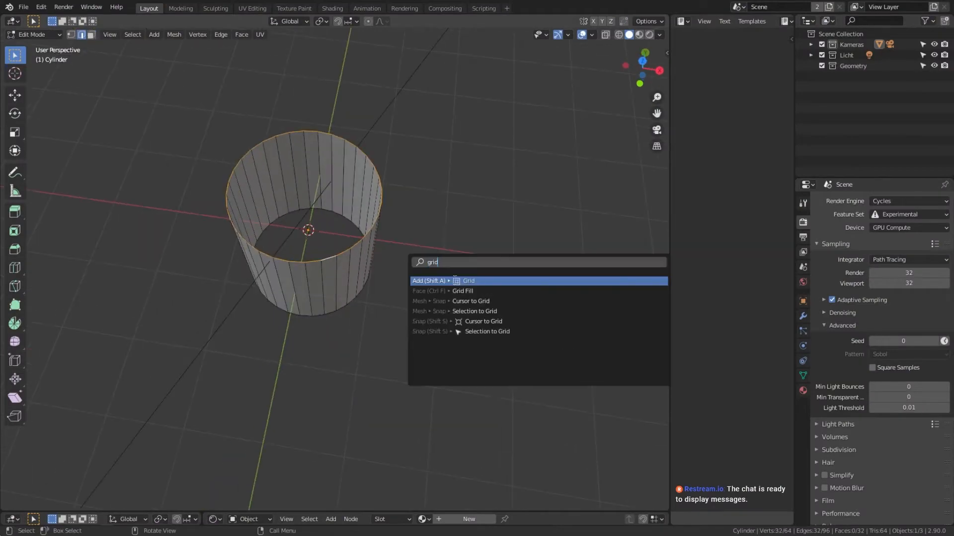
Step: Grid Fill the cylinder ends and apply a Smooth modifier (factor 1.668, repeat 19), inspecting the rounded mesh
{"action": "left_click", "coordinate": [463, 291]}
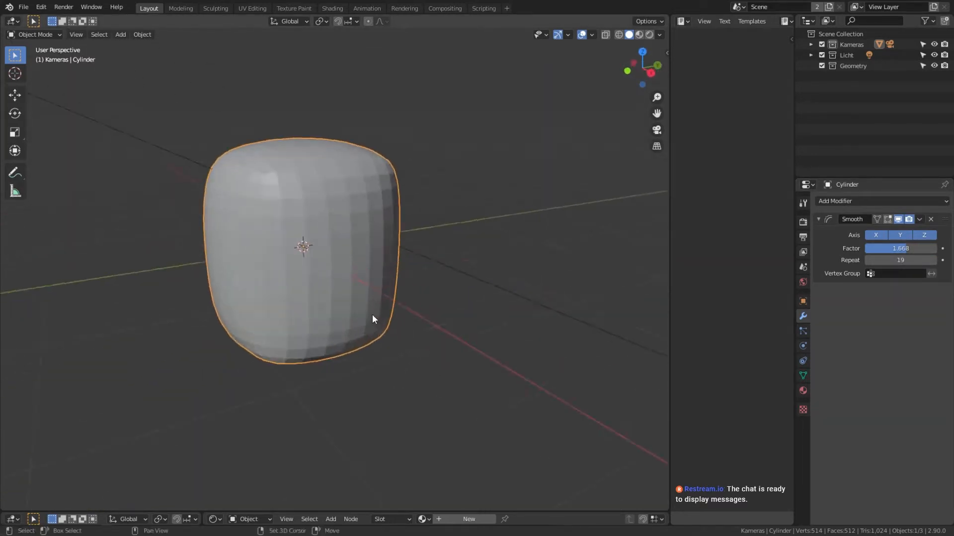
{"action": "key", "text": "Tab"}
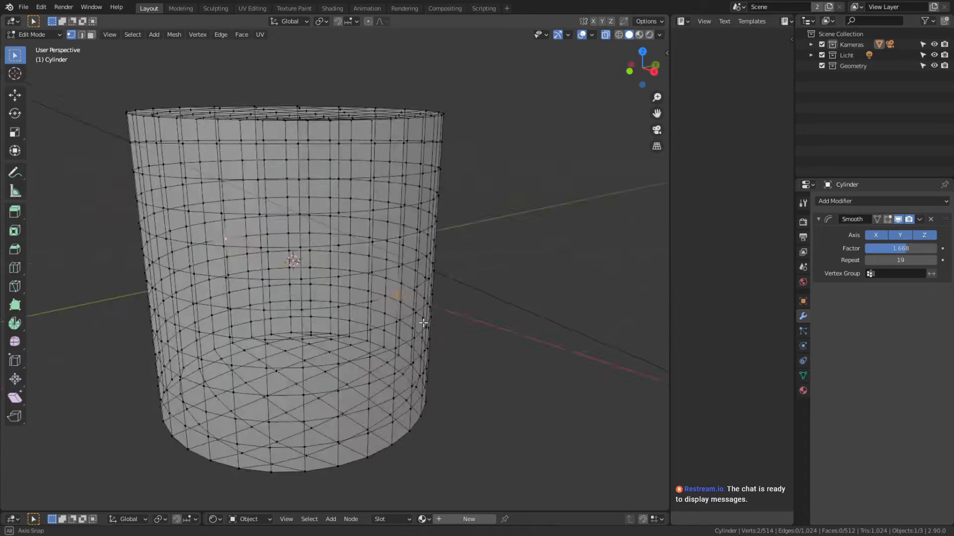
{"action": "left_click_drag", "start_coordinate": [423, 322], "coordinate": [481, 316]}
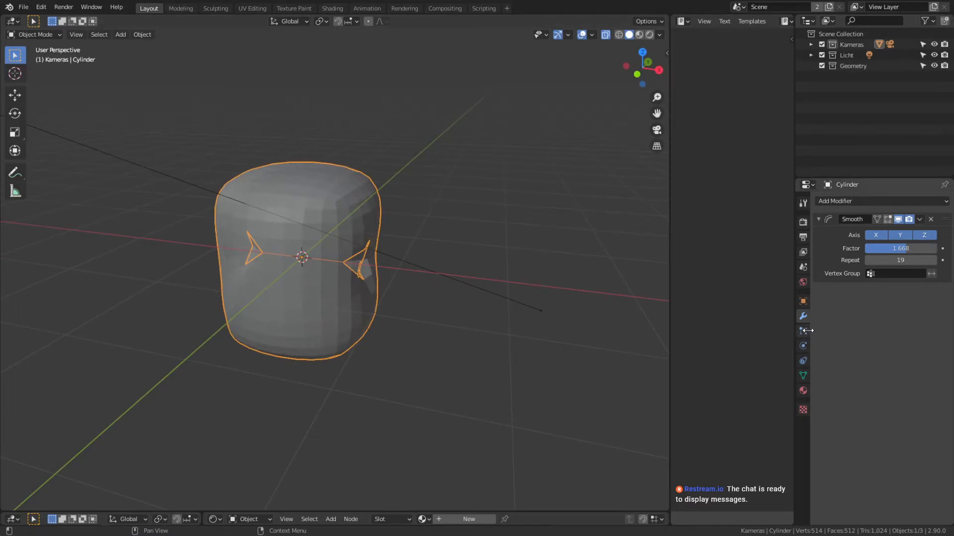
Step: Enable Cloth physics with Pressure 10 and sewing on the cylinder, then add a dense icosphere
{"action": "left_click", "coordinate": [803, 346]}
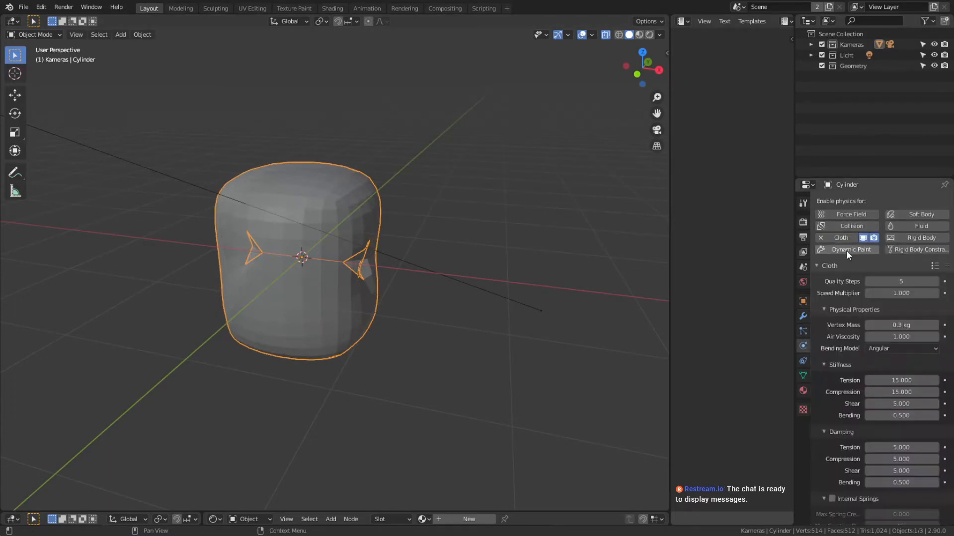
{"action": "scroll", "scroll_direction": "down", "scroll_amount": 3}
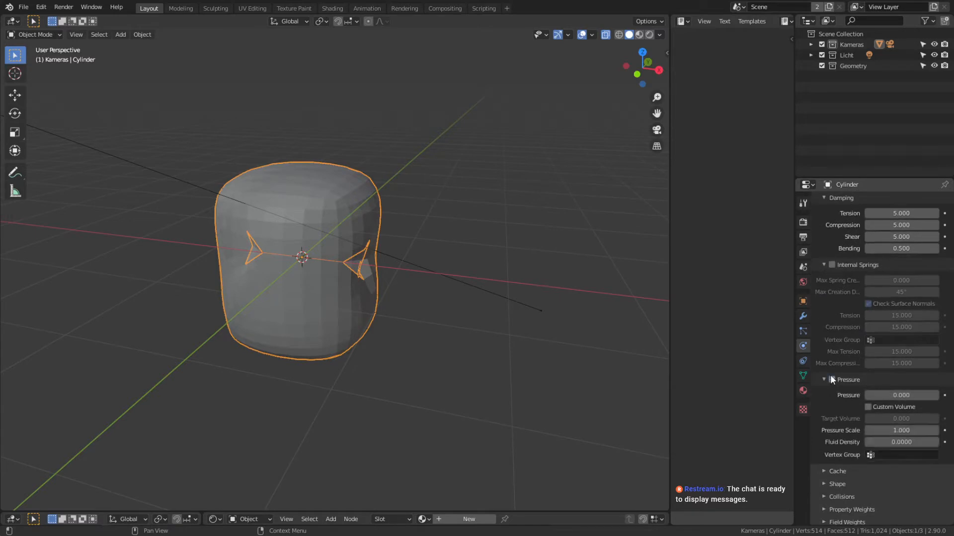
{"action": "left_click", "coordinate": [832, 380]}
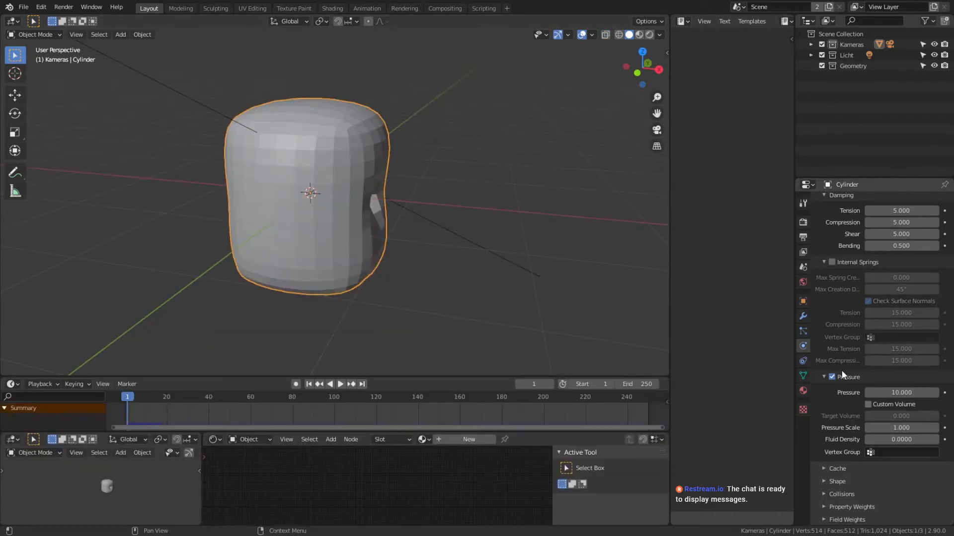
{"action": "scroll", "scroll_direction": "down", "scroll_amount": 3}
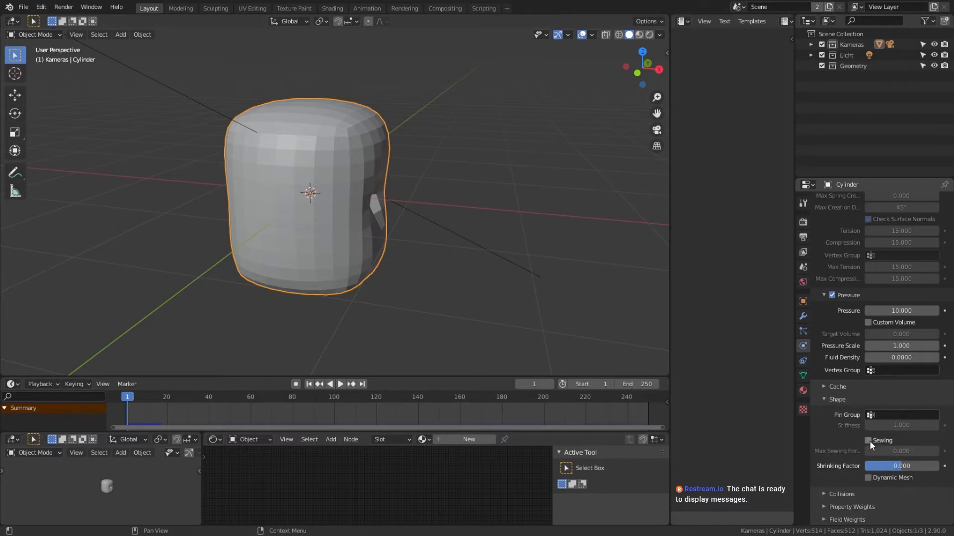
{"action": "left_click", "coordinate": [340, 383]}
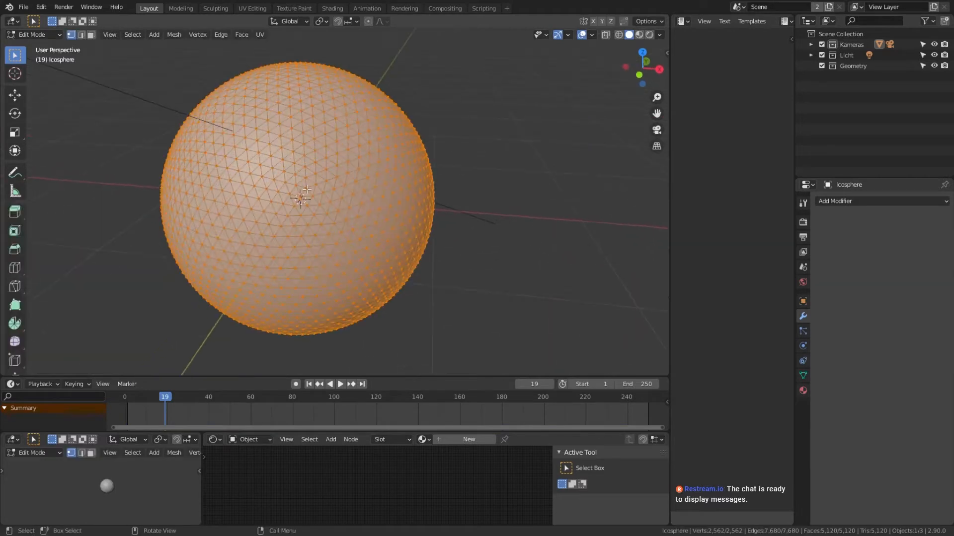
Step: Shade the icosphere smooth, simulate it as pressurised cloth with sewing, then add a cube
{"action": "right_click", "coordinate": [306, 190]}
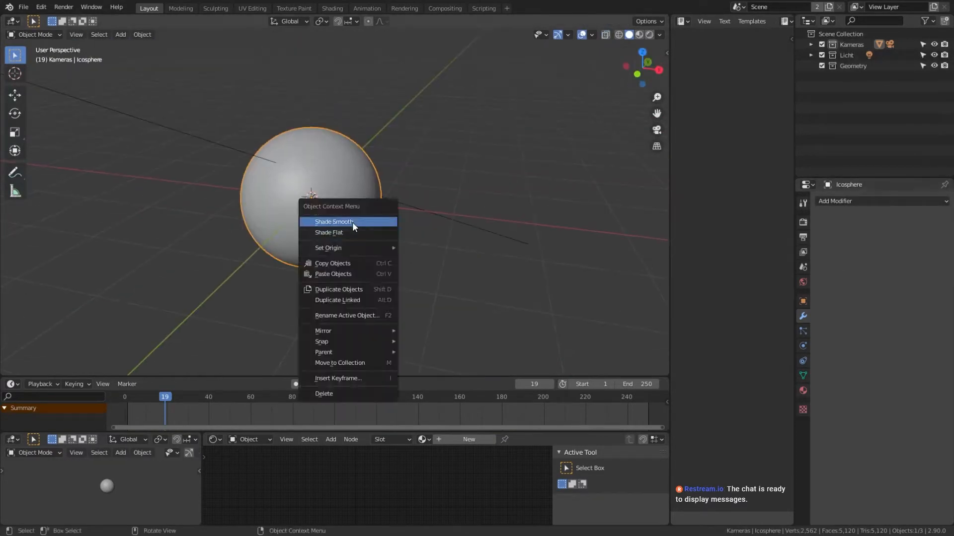
{"action": "left_click", "coordinate": [334, 221]}
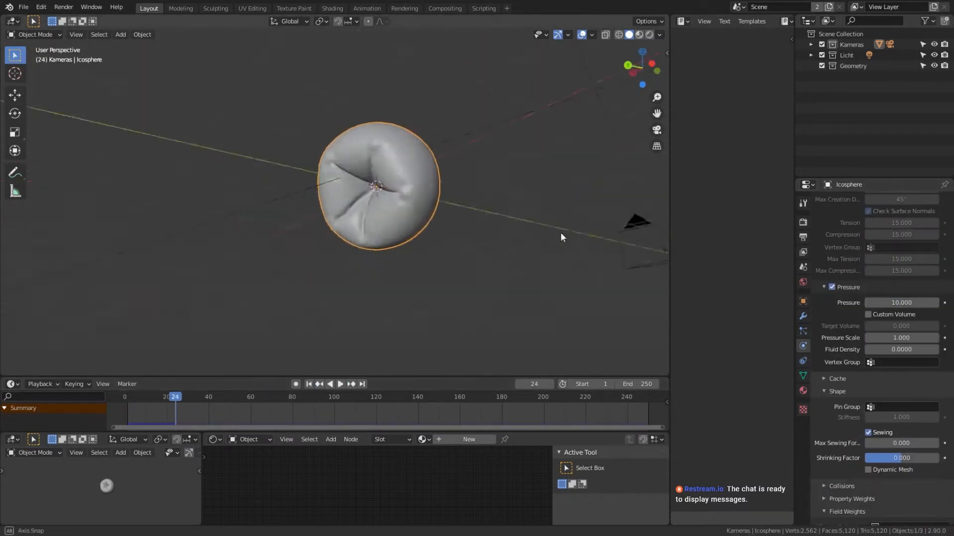
{"action": "key", "text": "Tab"}
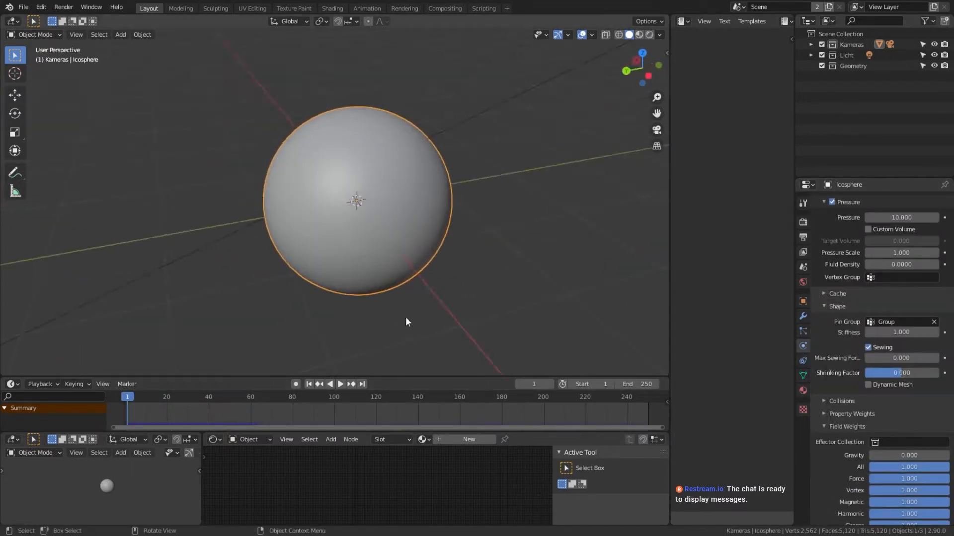
{"action": "left_click", "coordinate": [378, 21]}
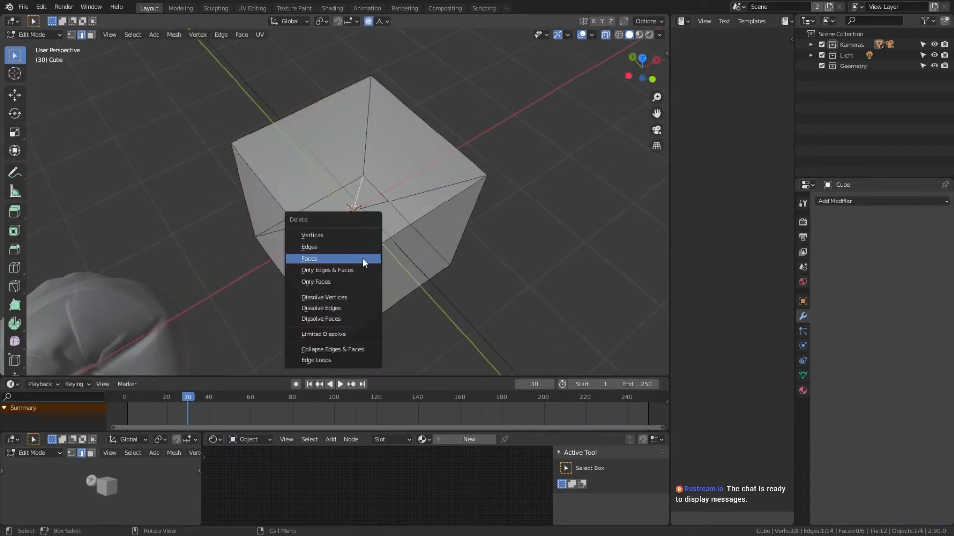
Step: Delete cube faces and inflate it, build a subdivided flat cushion slab, then add a cone
{"action": "left_click", "coordinate": [309, 258]}
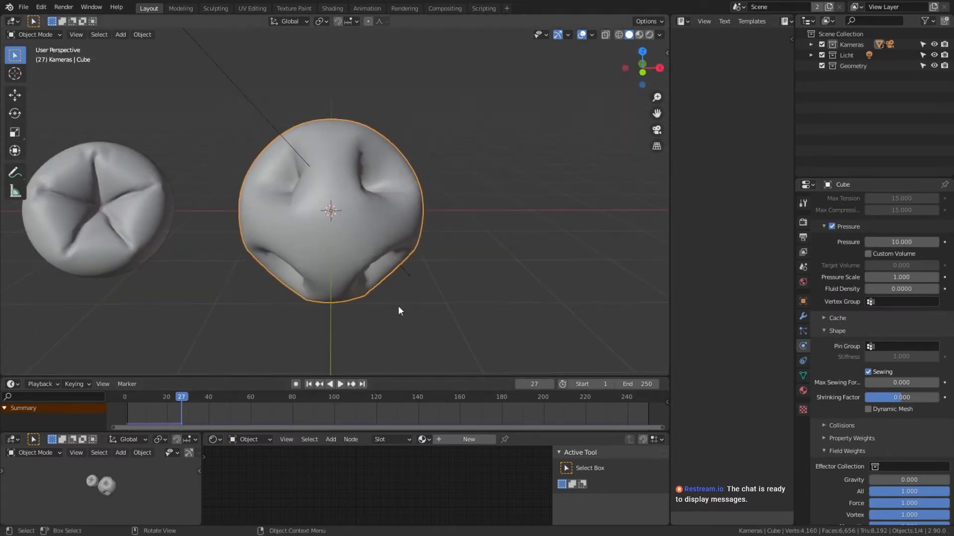
{"action": "left_click", "coordinate": [340, 383]}
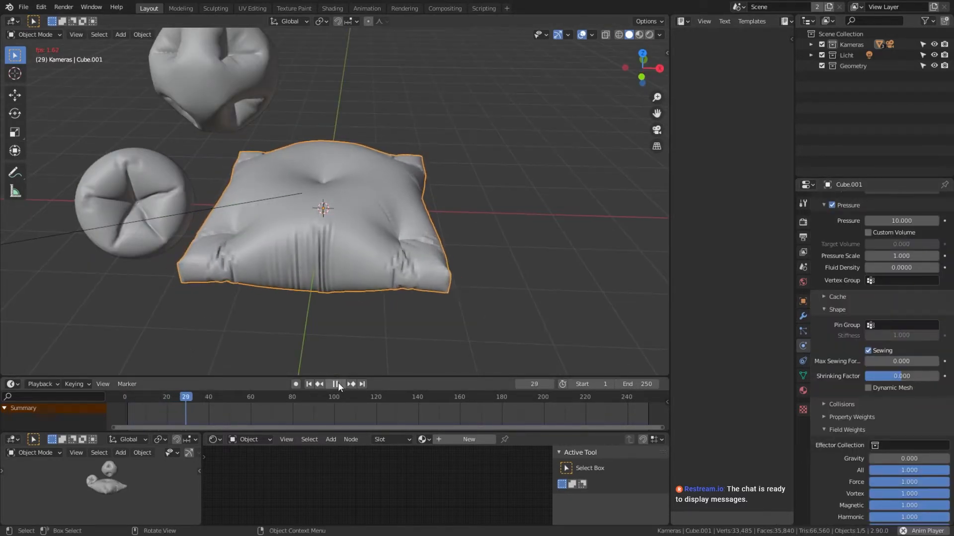
{"action": "key", "text": "Tab"}
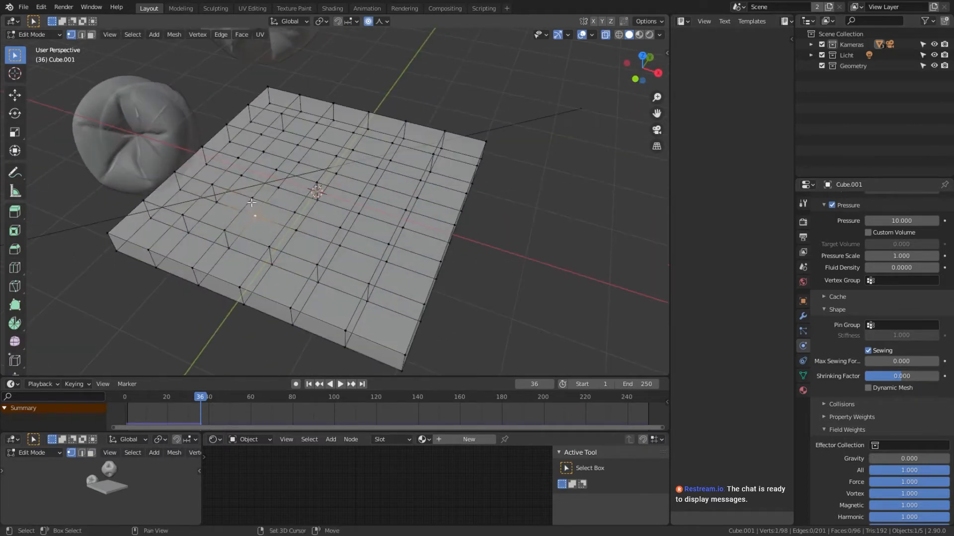
{"action": "left_click", "coordinate": [335, 383]}
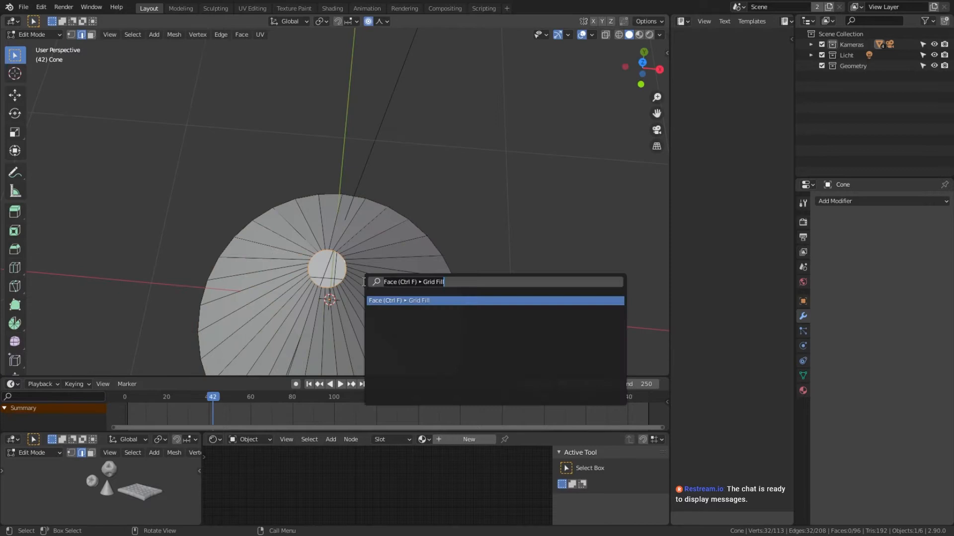
Step: Grid Fill the cone top, loop cut its sides with 6 cuts, and give Suzanne cloth physics
{"action": "left_click", "coordinate": [398, 300]}
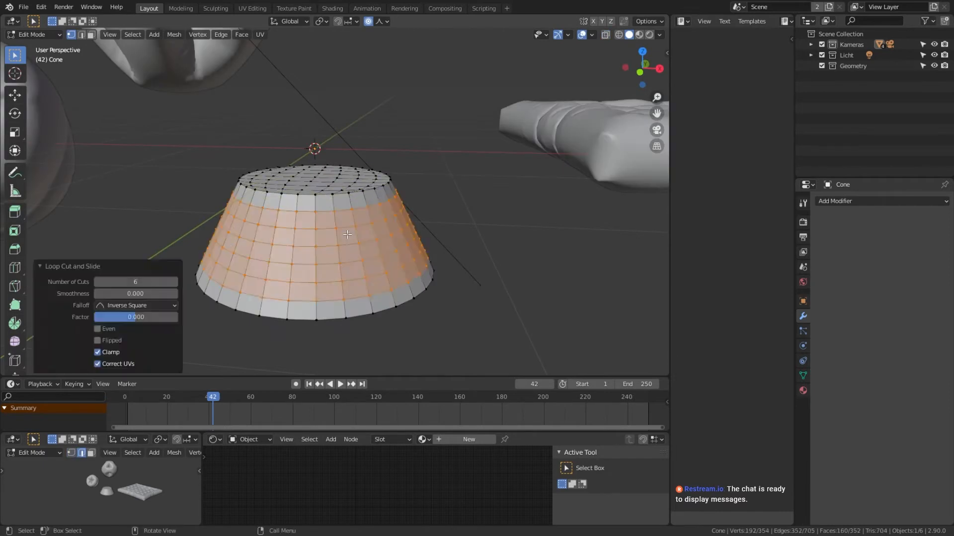
{"action": "key", "text": "Tab"}
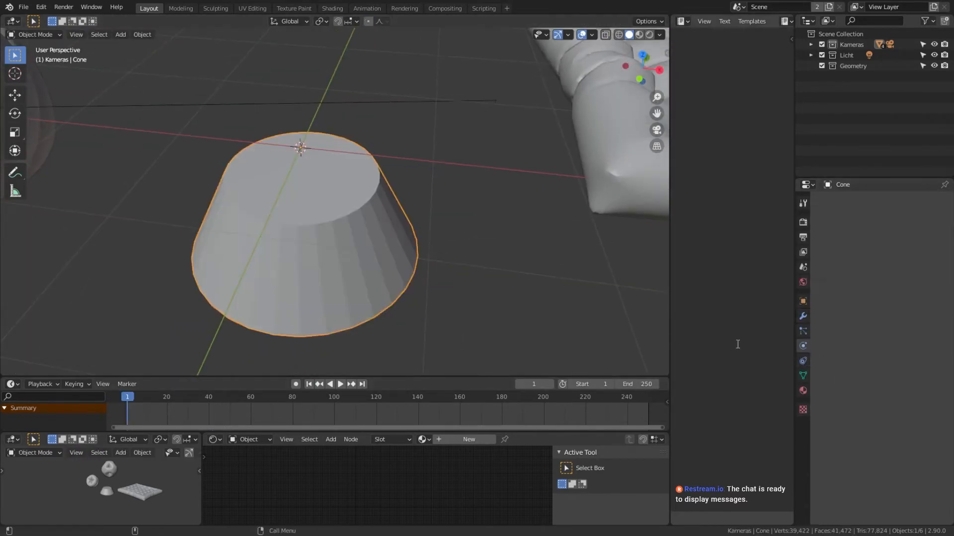
{"action": "left_click", "coordinate": [339, 384]}
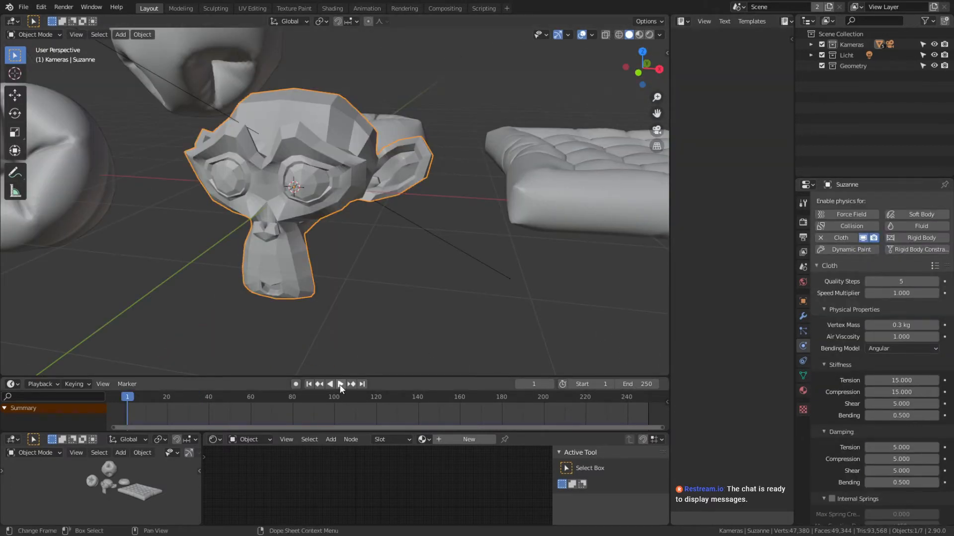
Step: Play and pause the simulation to watch Suzanne inflate, before adding a pressurised cloth torus
{"action": "left_click", "coordinate": [334, 384]}
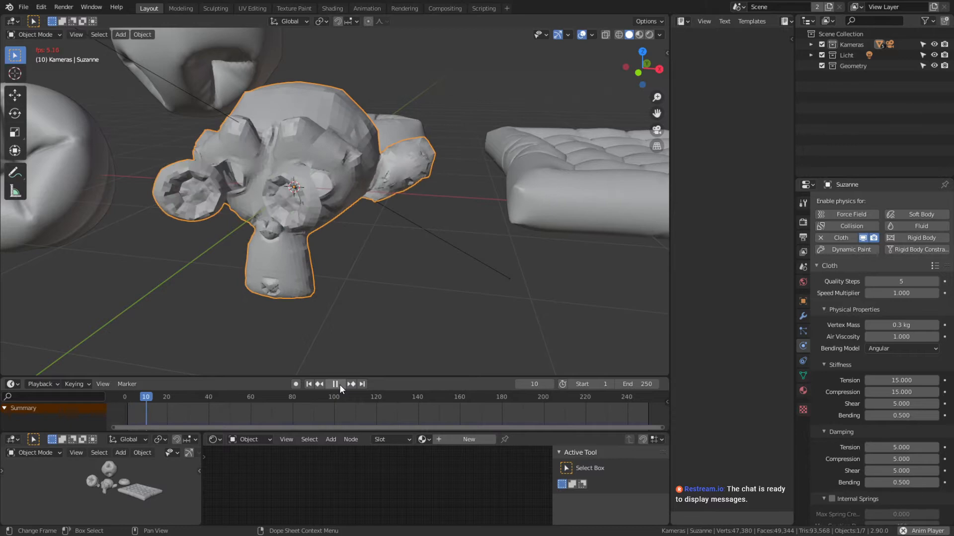
{"action": "left_click", "coordinate": [334, 383]}
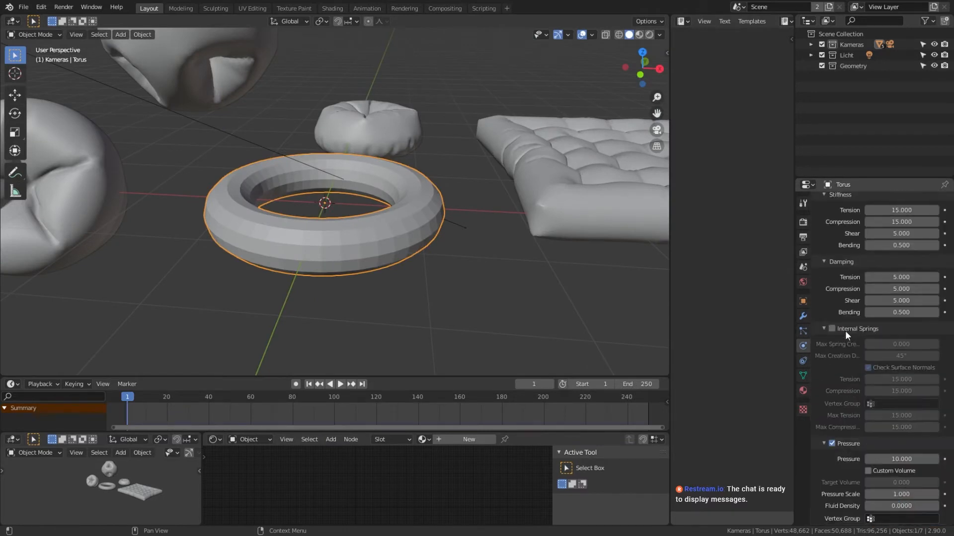
Step: Simulate the torus onto the tufted cushion and arrange the pillow objects into a pile
{"action": "right_click", "coordinate": [323, 203]}
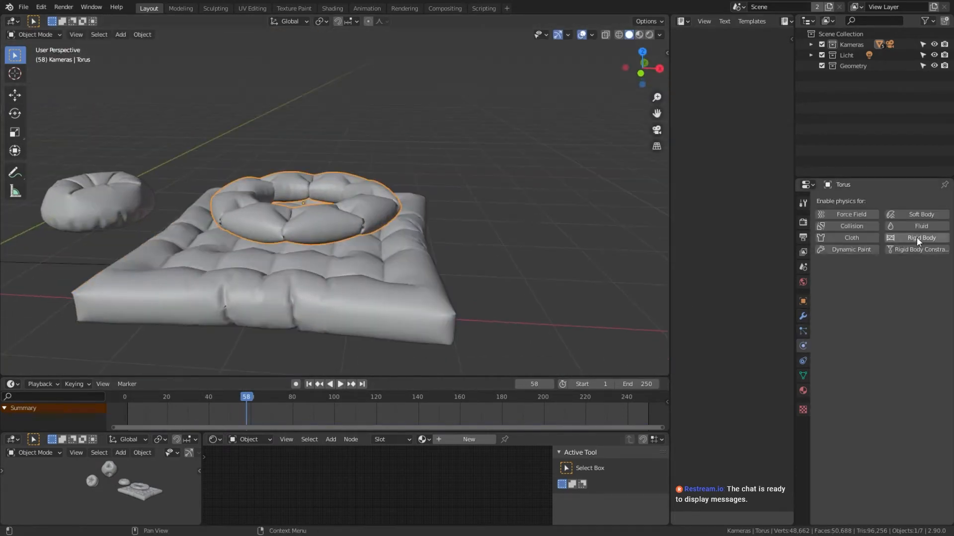
{"action": "left_click", "coordinate": [920, 215]}
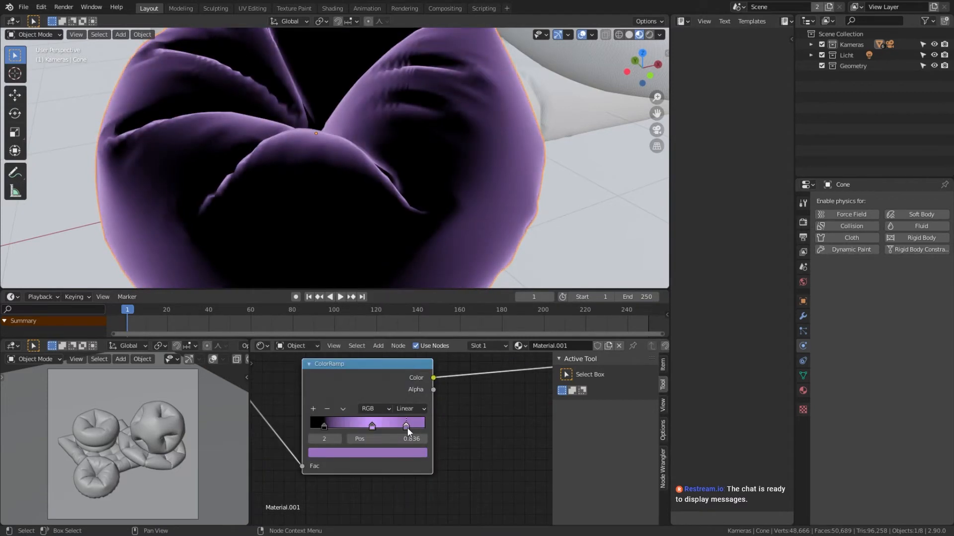
Step: Shift a purple stop along the cone's ColorRamp to shape its purple-to-black gradient
{"action": "left_click_drag", "start_coordinate": [407, 425], "coordinate": [356, 426]}
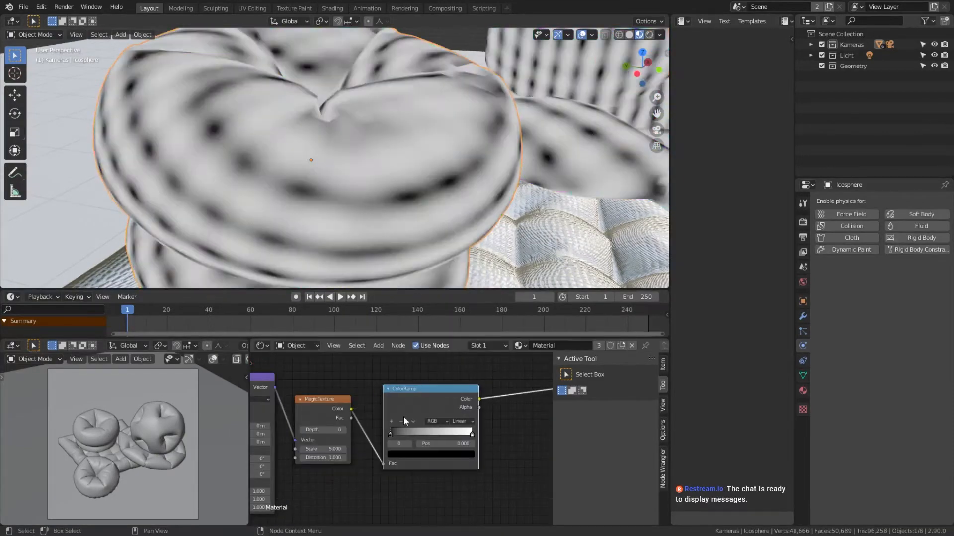
Step: Add a Constant-interpolation ColorRamp stop for the torus and narrow the black stripe band
{"action": "left_click", "coordinate": [459, 421]}
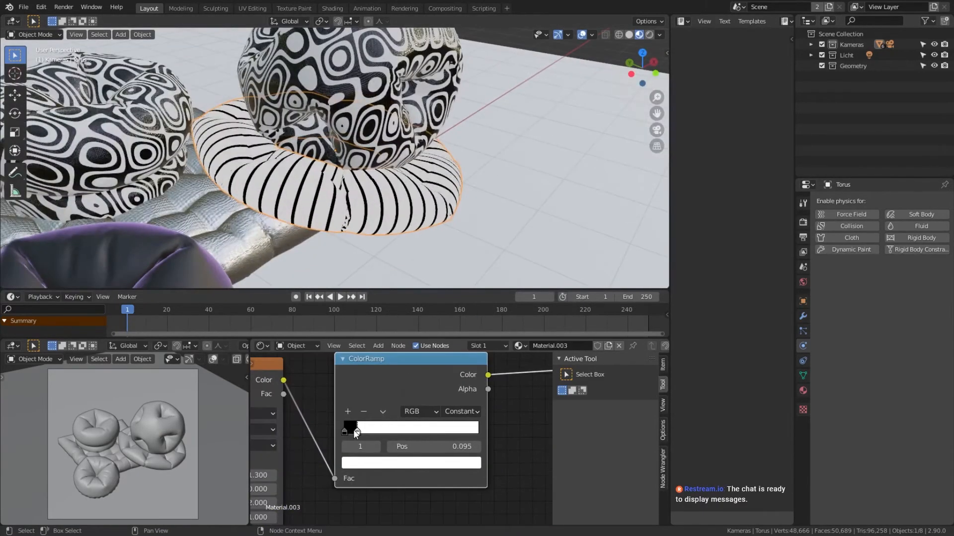
{"action": "left_click_drag", "start_coordinate": [355, 428], "coordinate": [355, 411]}
{"action": "type", "text": "10"}
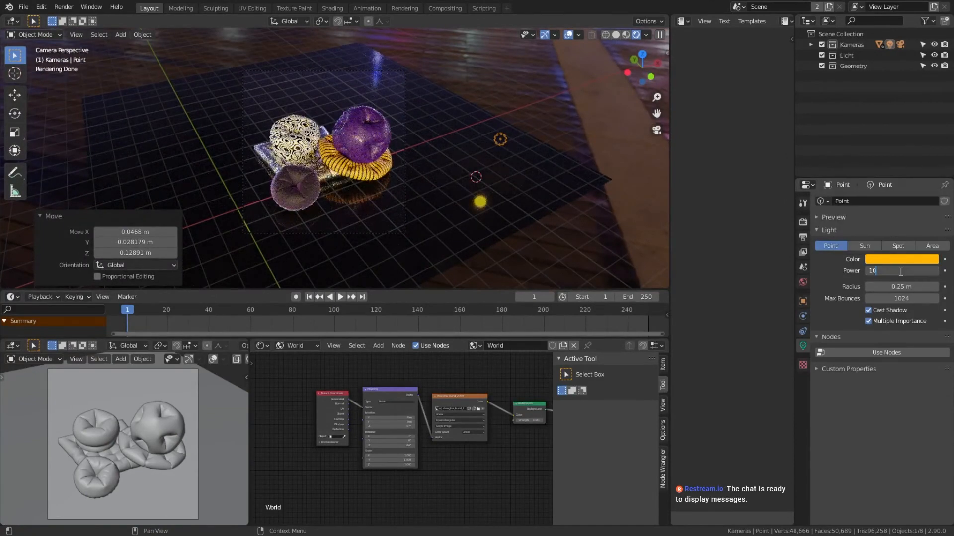
Step: Set the yellow point light's Power to 5000, duplicate it as purple, and check in Rendered mode
{"action": "type", "text": "5000"}
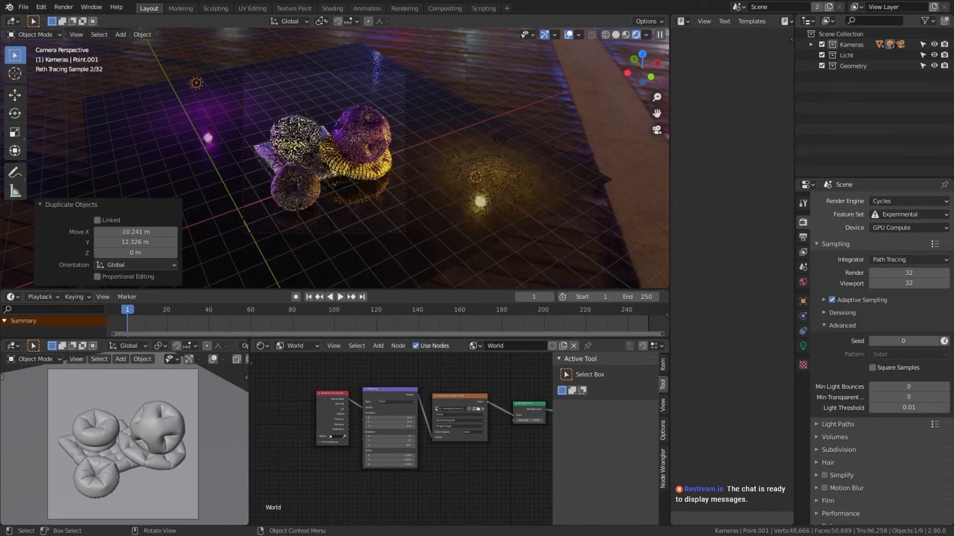
{"action": "left_click", "coordinate": [298, 346]}
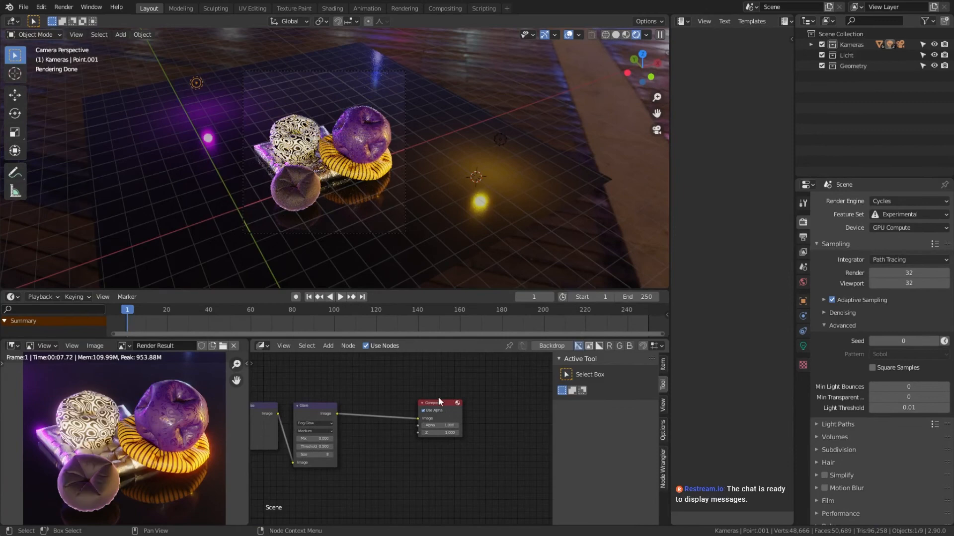
Step: Adjust the render sample count before rendering the glare-composited pillow scene
{"action": "left_click", "coordinate": [906, 272]}
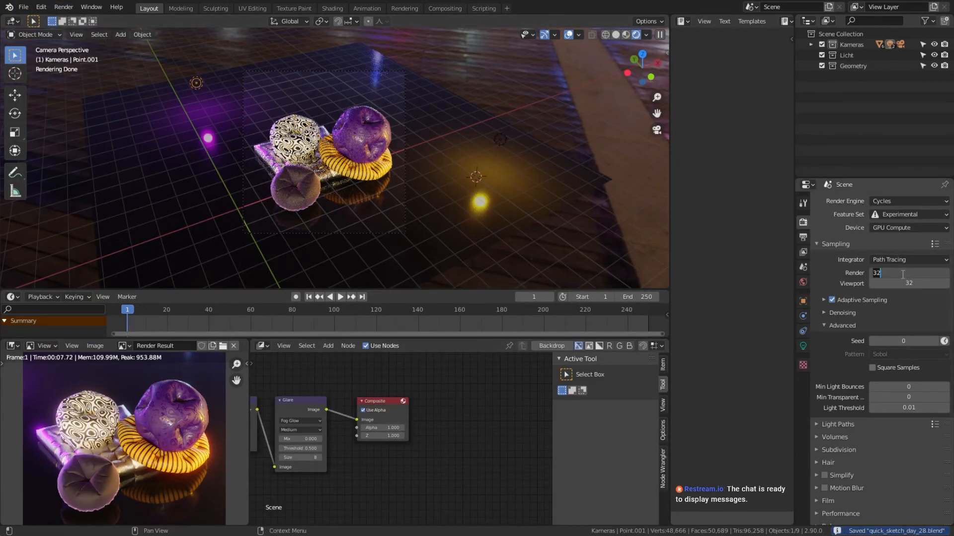